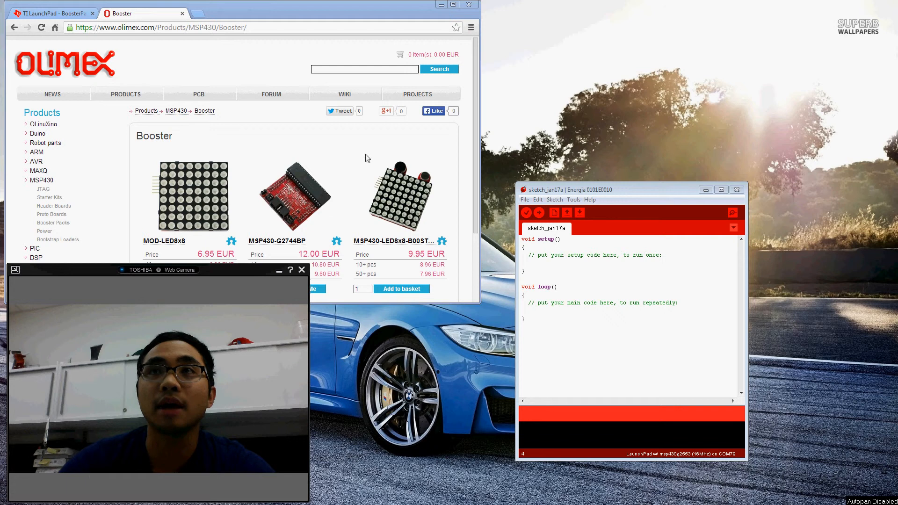
{"action": "mouse_move", "coordinate": [219, 163]}
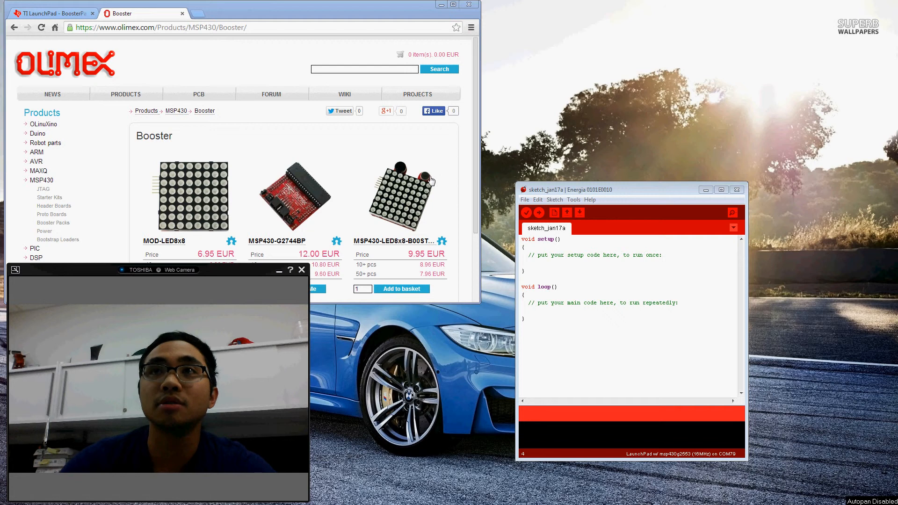
{"action": "mouse_move", "coordinate": [376, 199]}
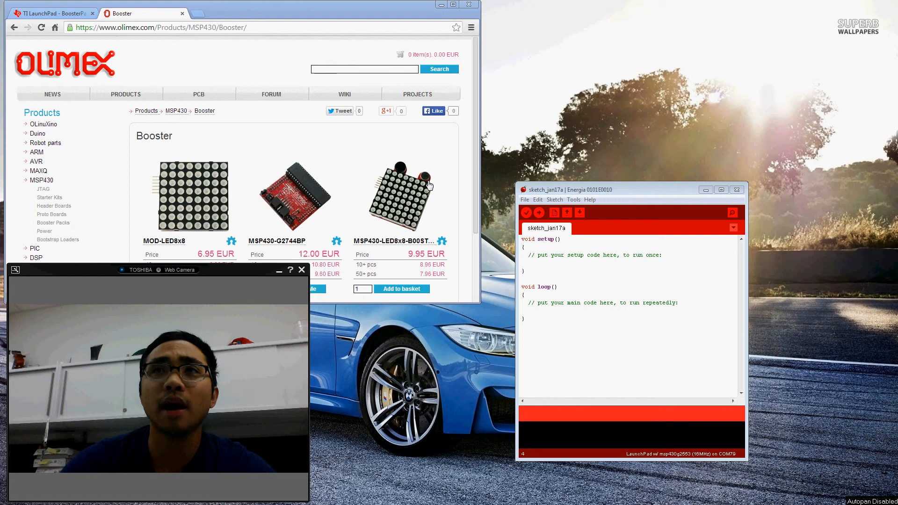
{"action": "mouse_move", "coordinate": [161, 213]}
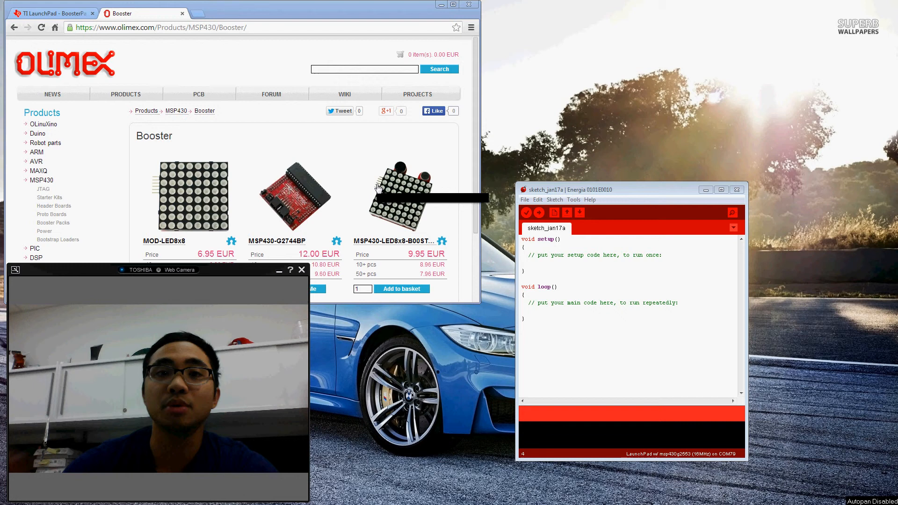
{"action": "mouse_move", "coordinate": [378, 188]}
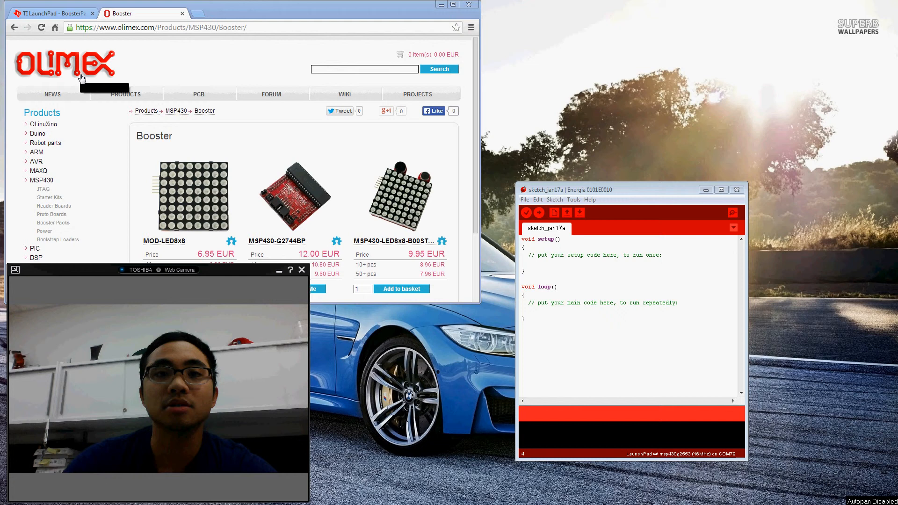
{"action": "mouse_move", "coordinate": [82, 76]}
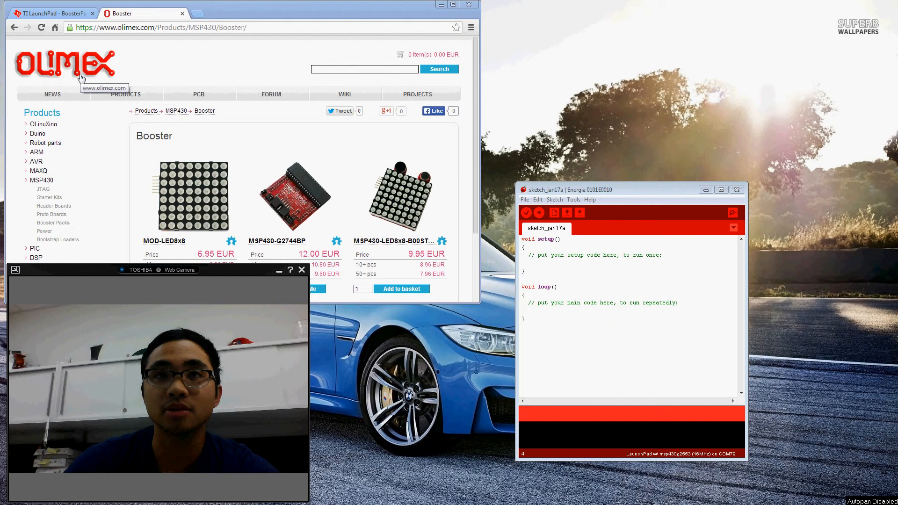
{"action": "mouse_move", "coordinate": [138, 116]}
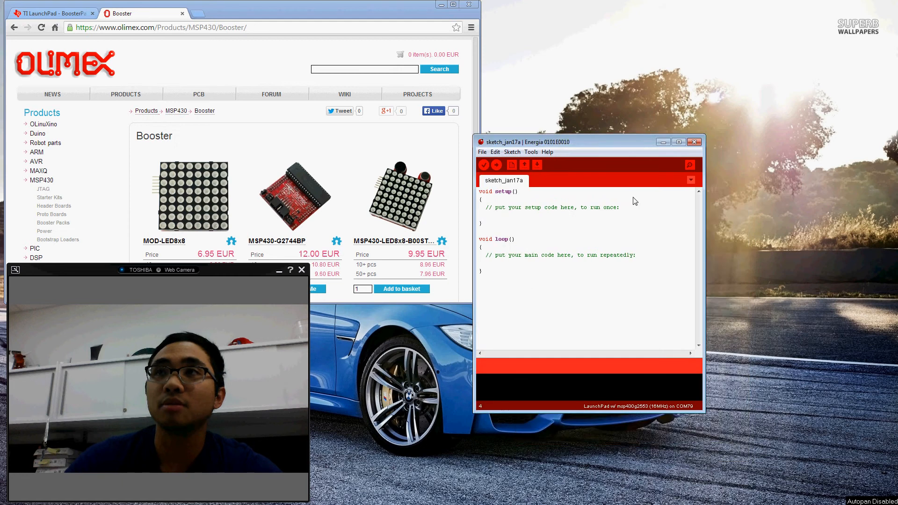
Step: Load the led8x8display_430 example sketch from the File examples menu
{"action": "left_click_drag", "start_coordinate": [527, 141], "coordinate": [563, 170]}
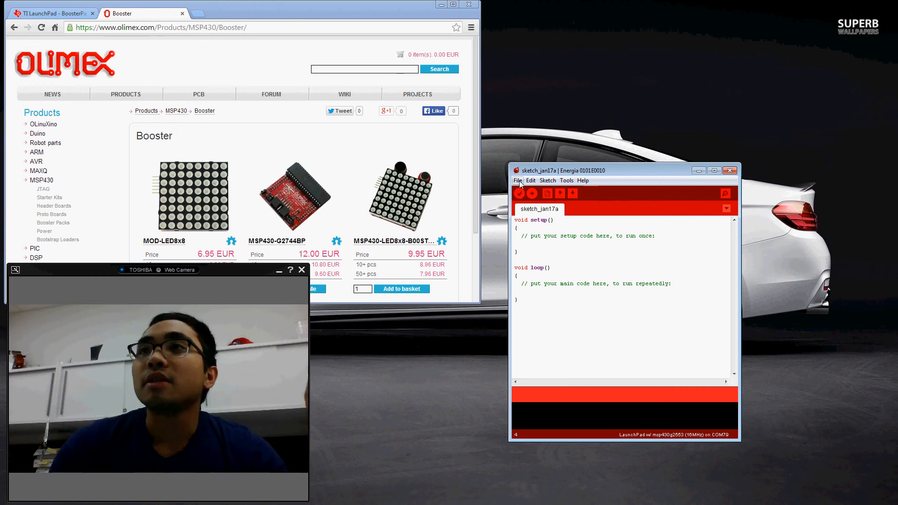
{"action": "left_click", "coordinate": [519, 181]}
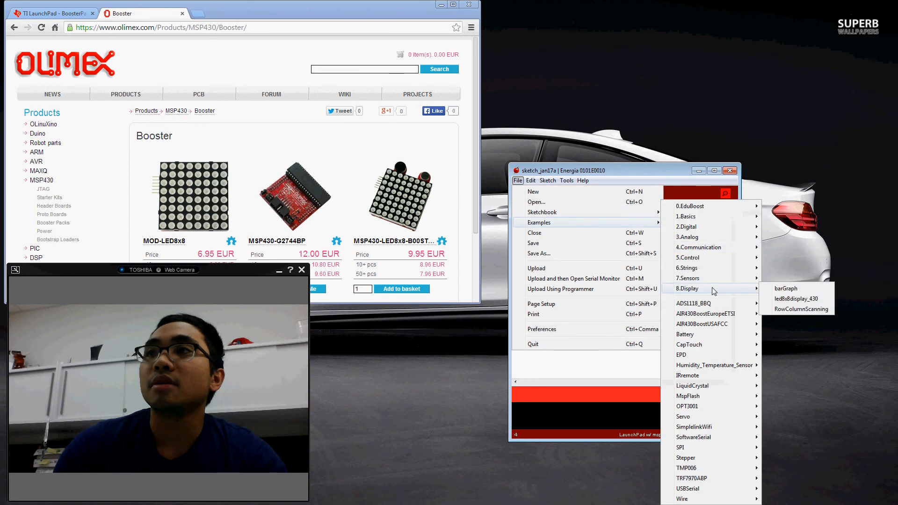
{"action": "mouse_move", "coordinate": [774, 296]}
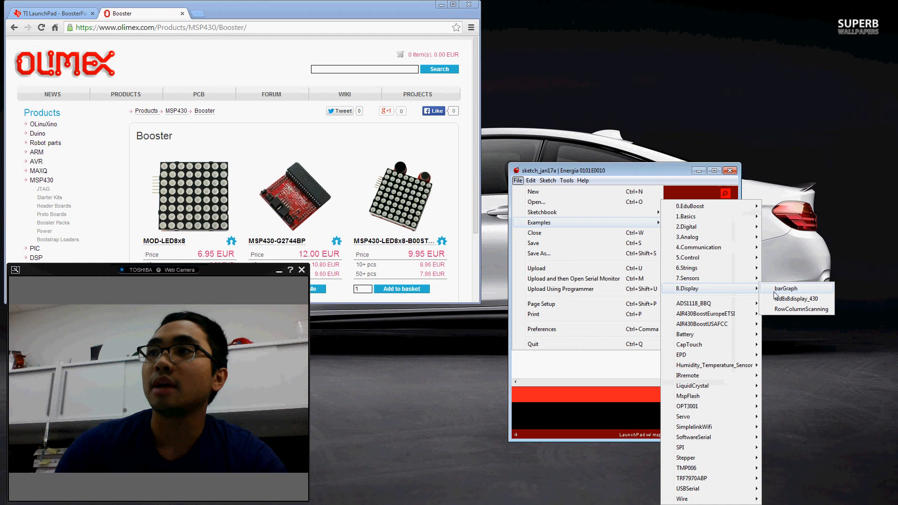
{"action": "mouse_move", "coordinate": [796, 298]}
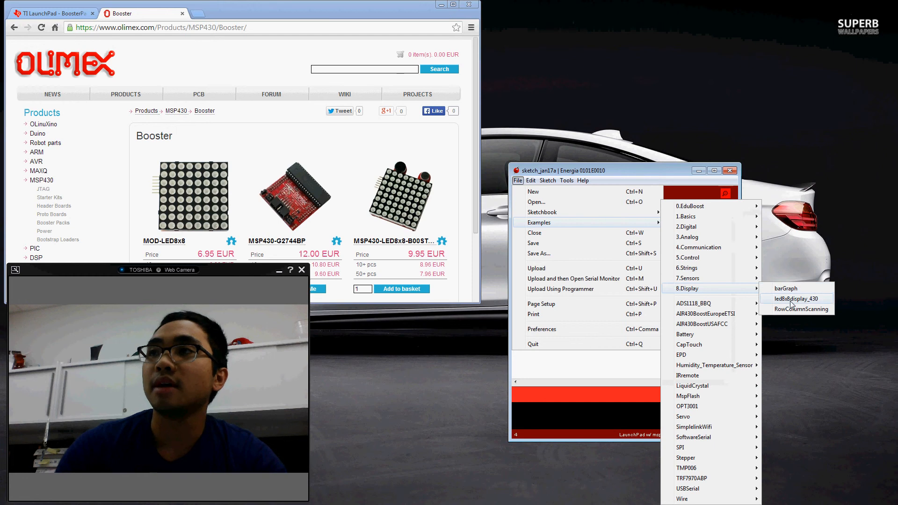
{"action": "left_click", "coordinate": [797, 299]}
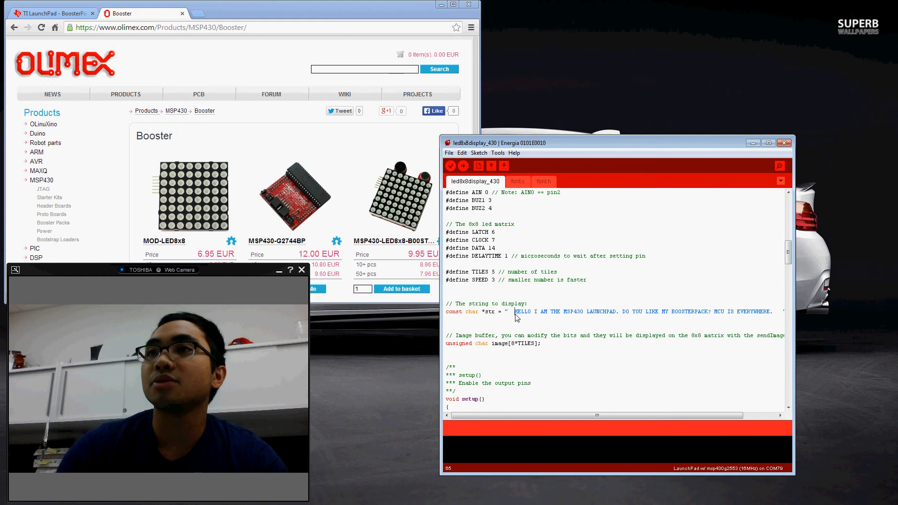
Step: Replace the str message with 'Hello! My name is Adrian. Learn more ti.com/launchpad'
{"action": "left_click_drag", "start_coordinate": [515, 311], "coordinate": [772, 311]}
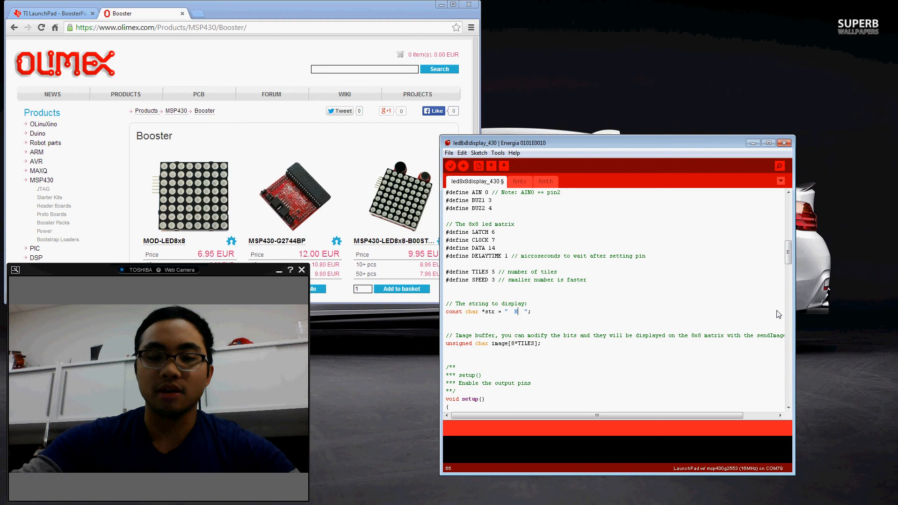
{"action": "type", "text": "ello!"}
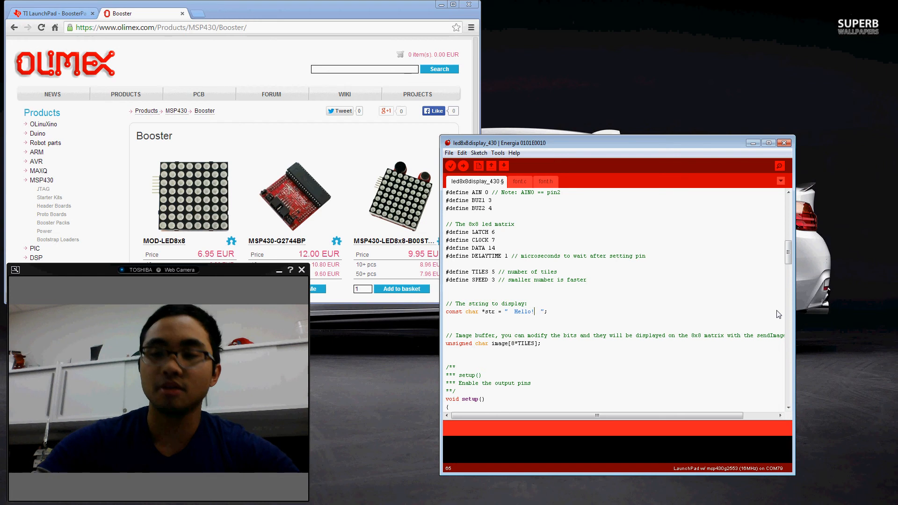
{"action": "type", "text": "My name is"}
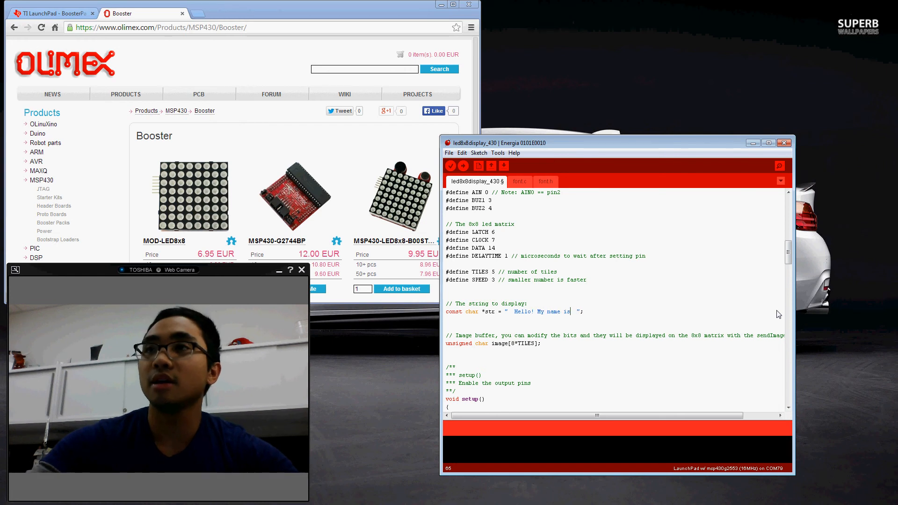
{"action": "type", "text": "Adrian"}
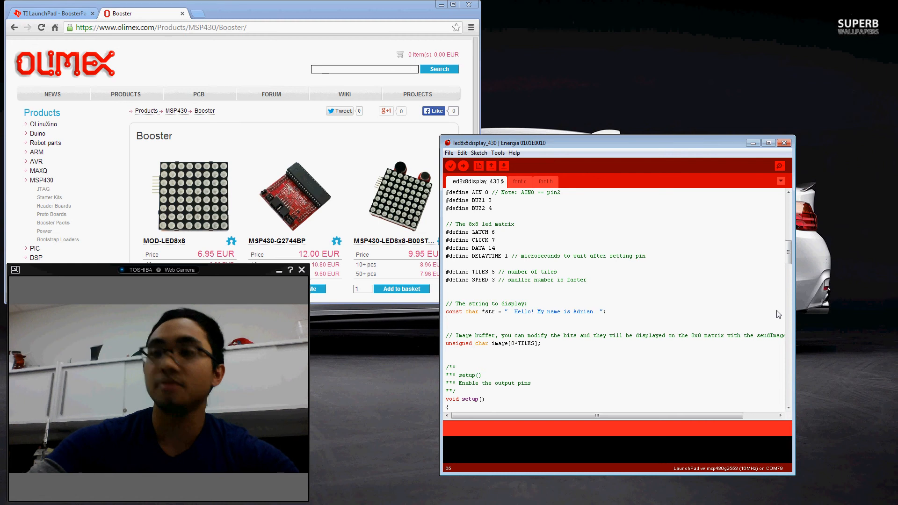
{"action": "type", "text": ".Learn more about LaunchPad @ www."}
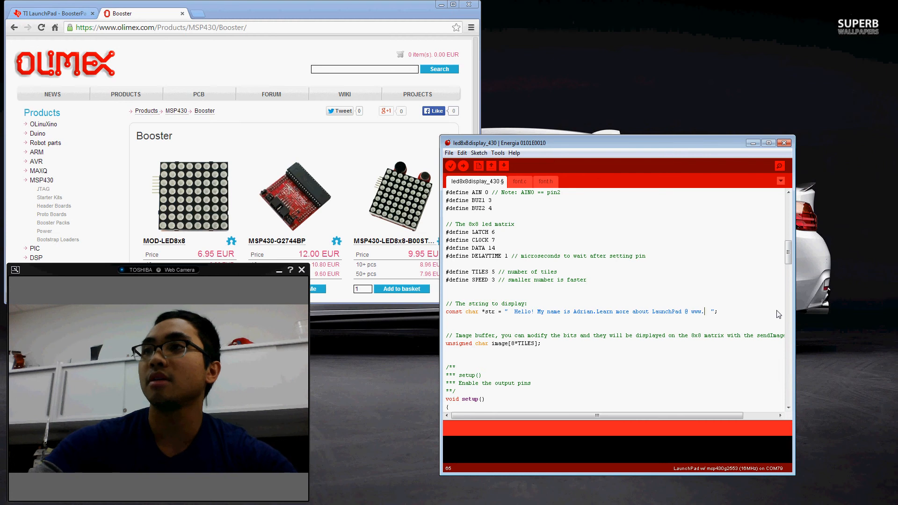
{"action": "type", "text": "ti.com"}
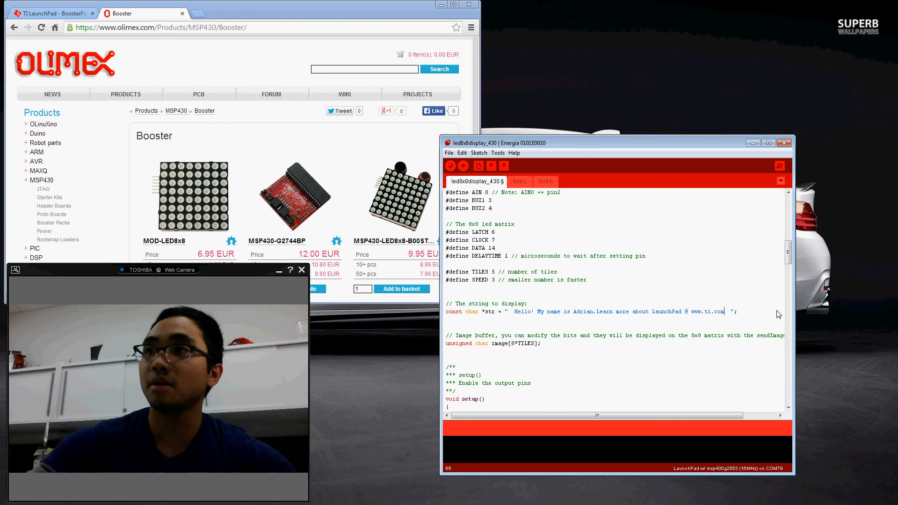
{"action": "type", "text": "/launchpad"}
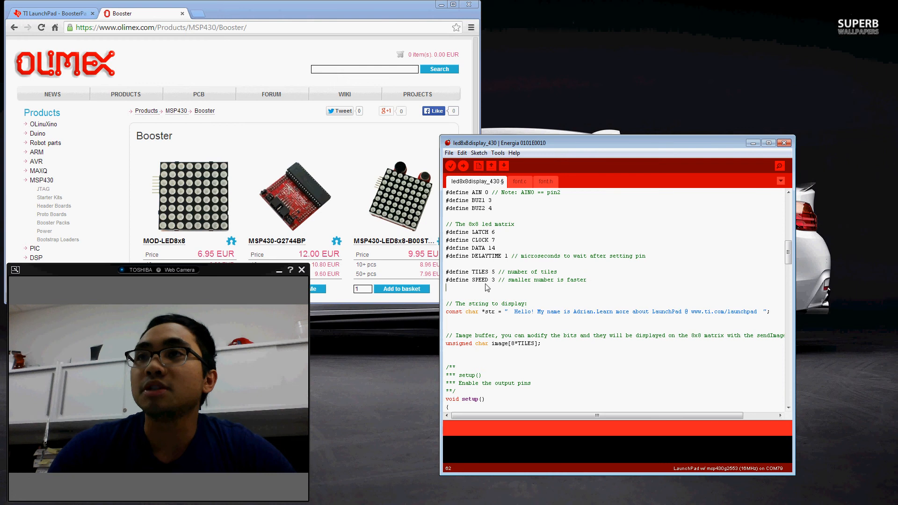
{"action": "double_click", "coordinate": [494, 280]}
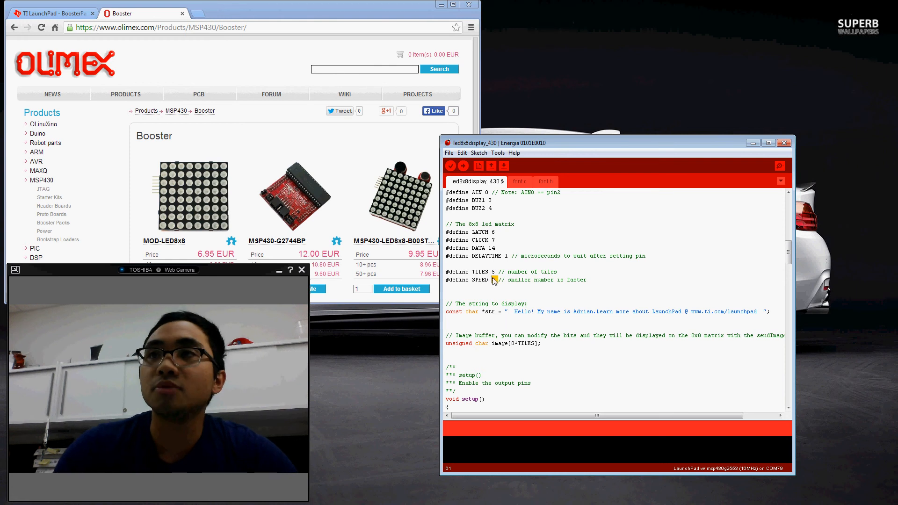
{"action": "double_click", "coordinate": [494, 280]}
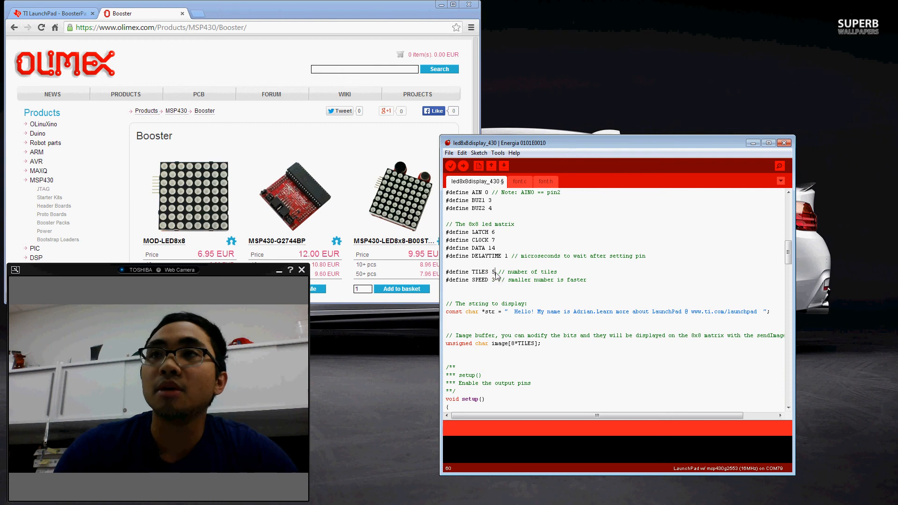
{"action": "double_click", "coordinate": [493, 271]}
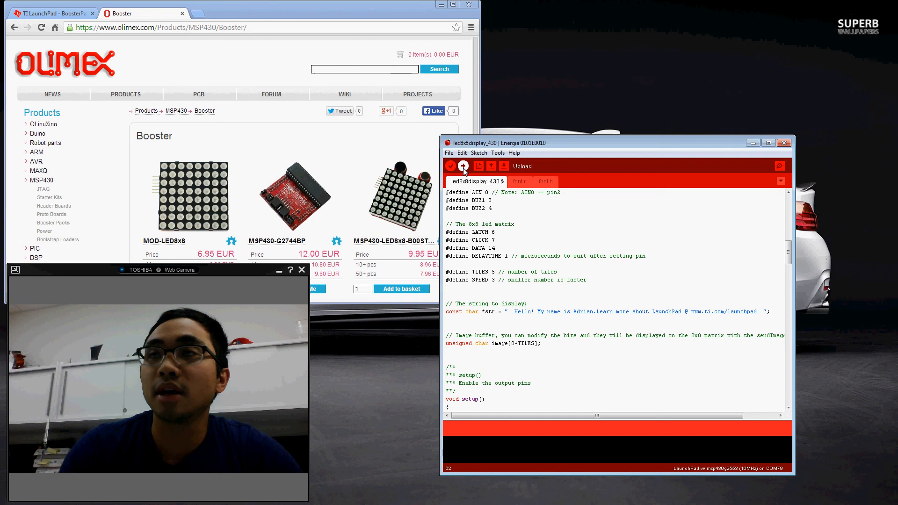
Step: Select the LaunchPad w/ msp430g2553 (16MHz) board and upload the sketch
{"action": "left_click", "coordinate": [498, 153]}
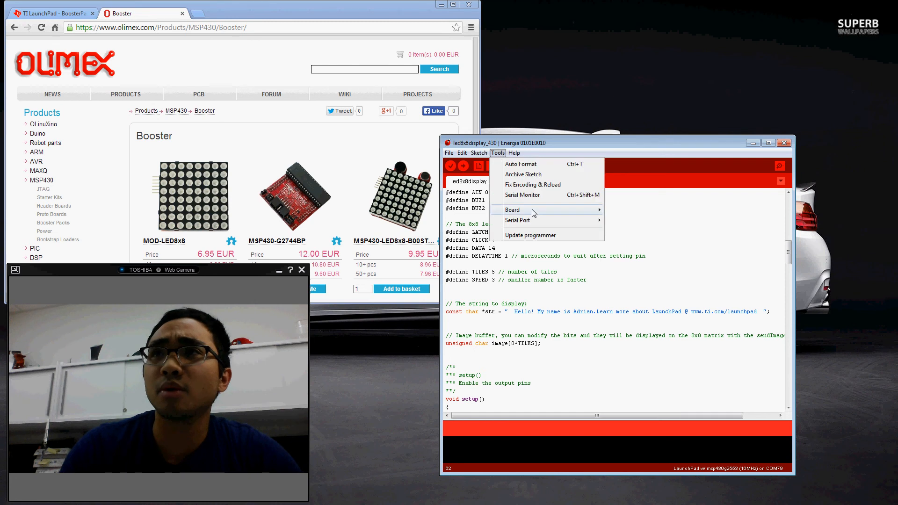
{"action": "left_click", "coordinate": [513, 210]}
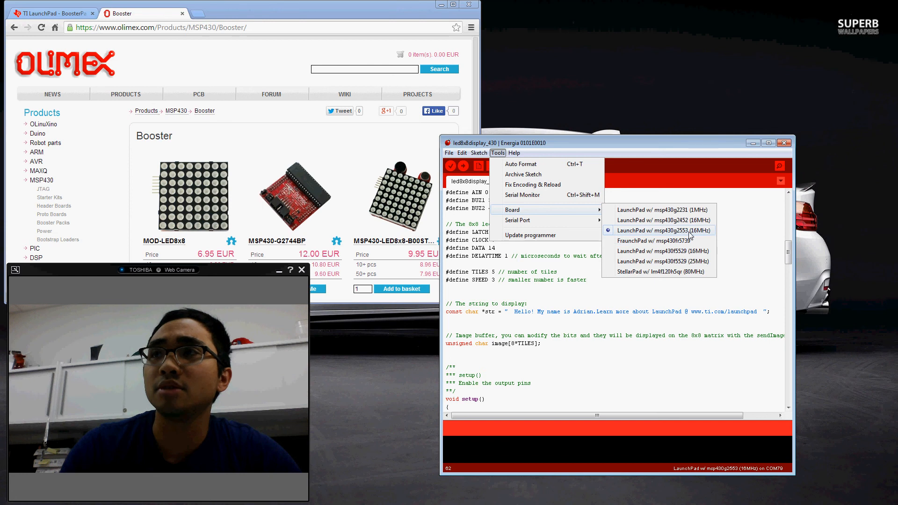
{"action": "left_click", "coordinate": [664, 231]}
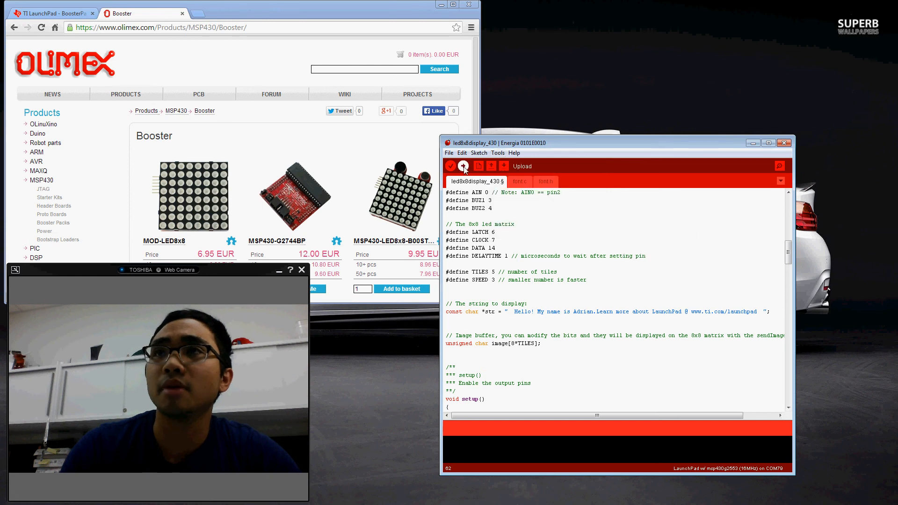
{"action": "left_click", "coordinate": [463, 167]}
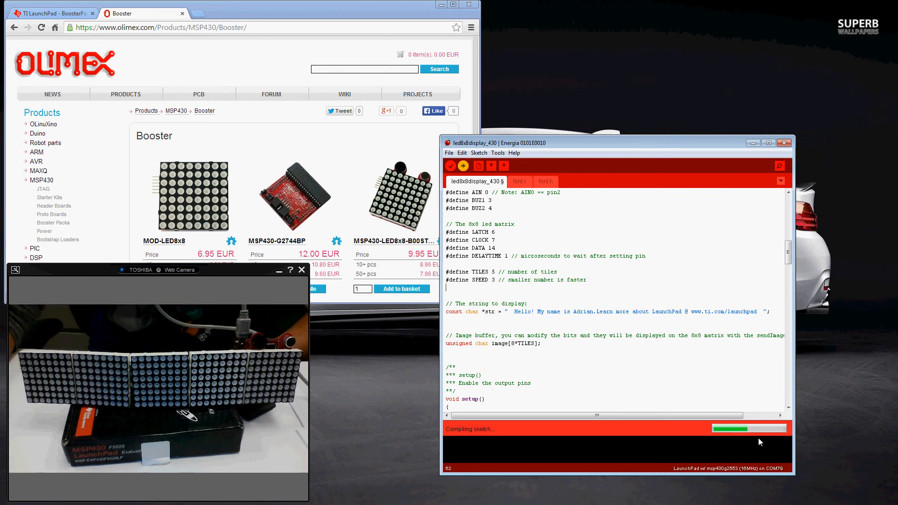
{"action": "mouse_move", "coordinate": [748, 443]}
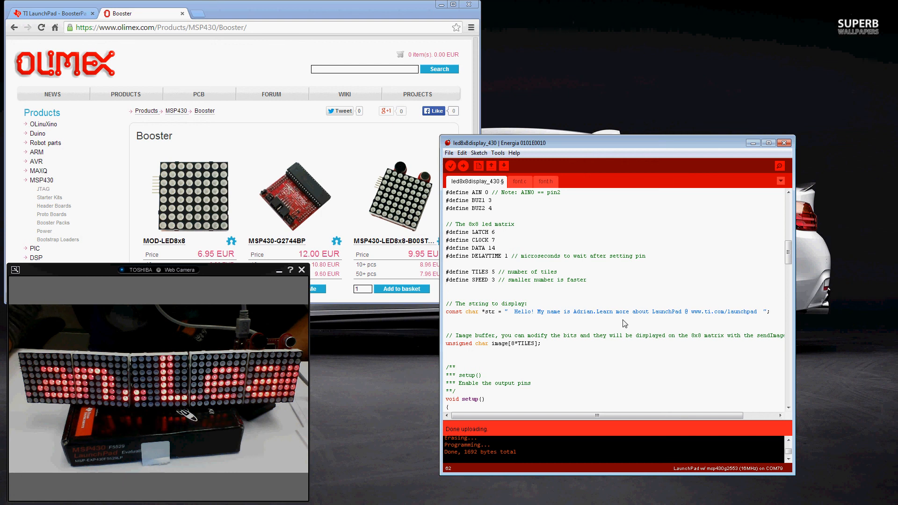
Step: Review the font.c character lookup table, glance at font.h, and return to font.c
{"action": "left_click", "coordinate": [520, 181]}
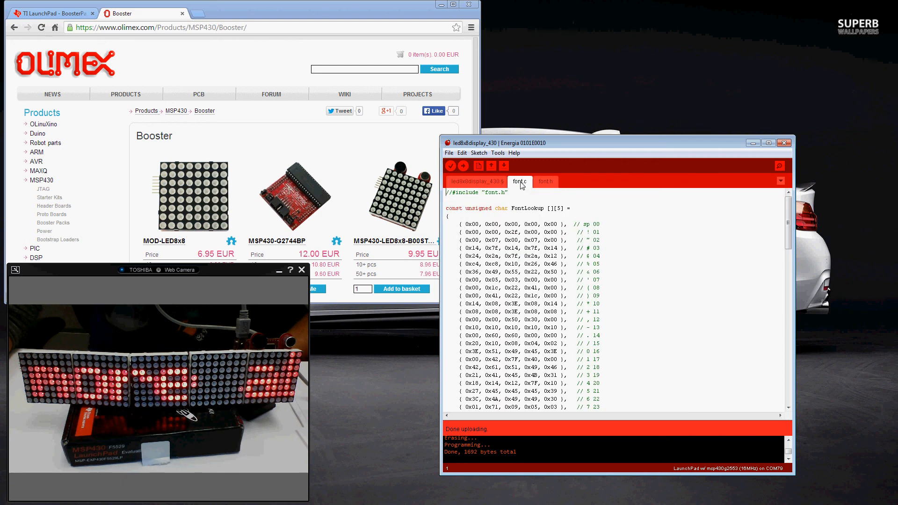
{"action": "scroll", "scroll_direction": "down", "scroll_amount": 3}
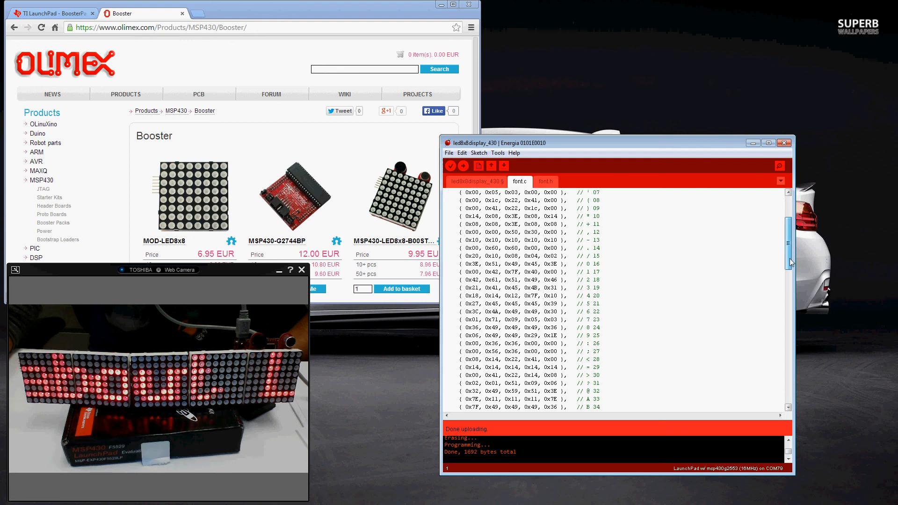
{"action": "scroll", "scroll_direction": "down", "scroll_amount": 3}
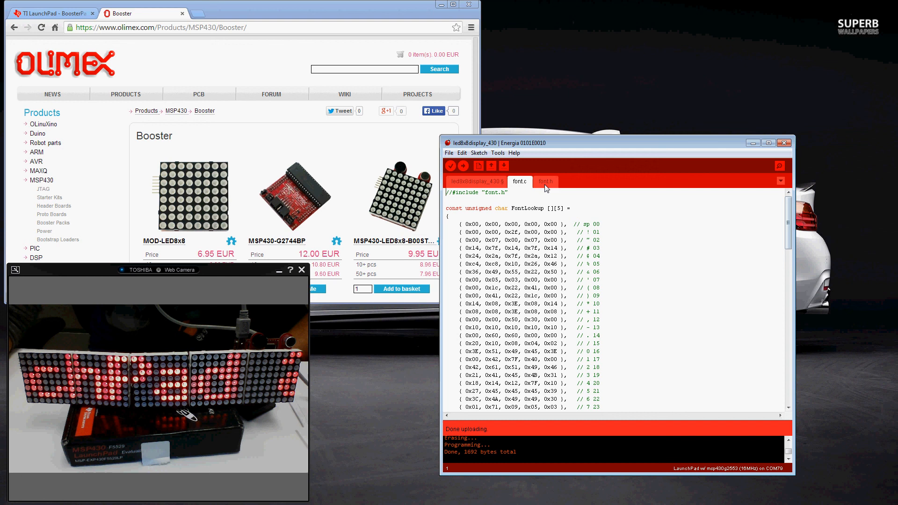
{"action": "left_click", "coordinate": [545, 181]}
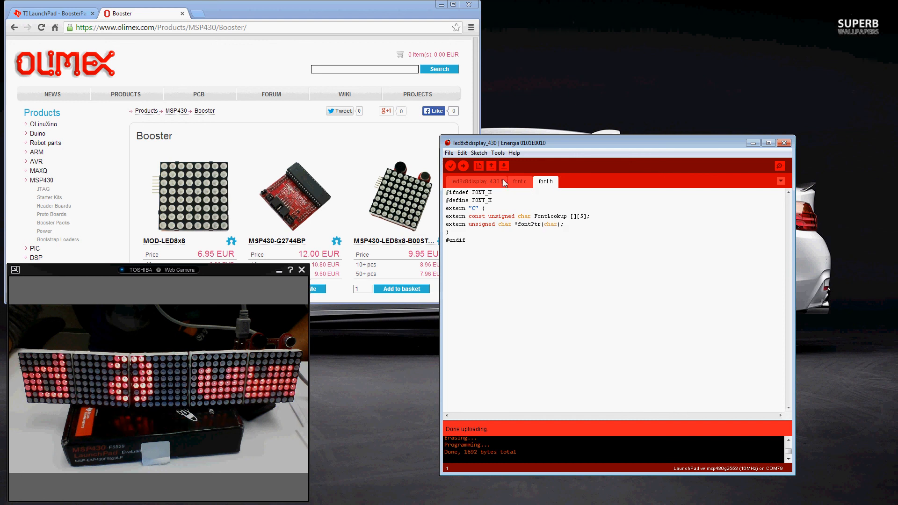
{"action": "left_click", "coordinate": [520, 181]}
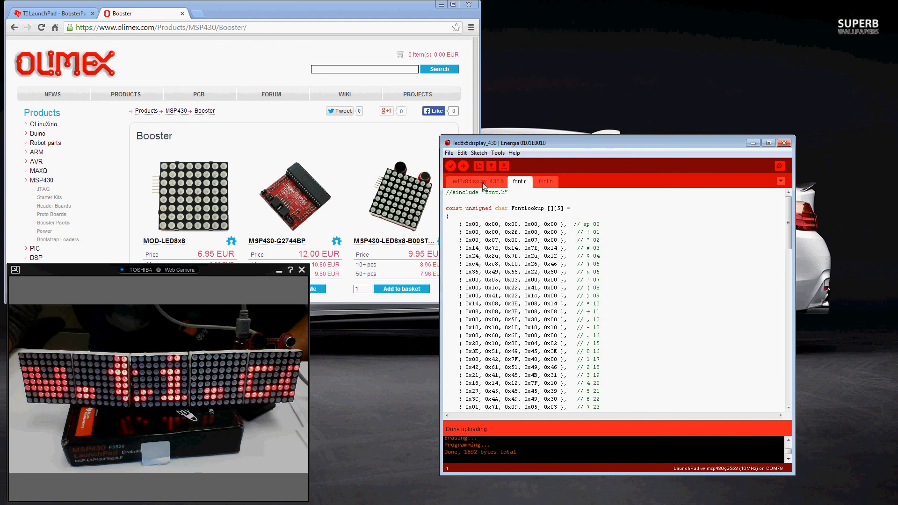